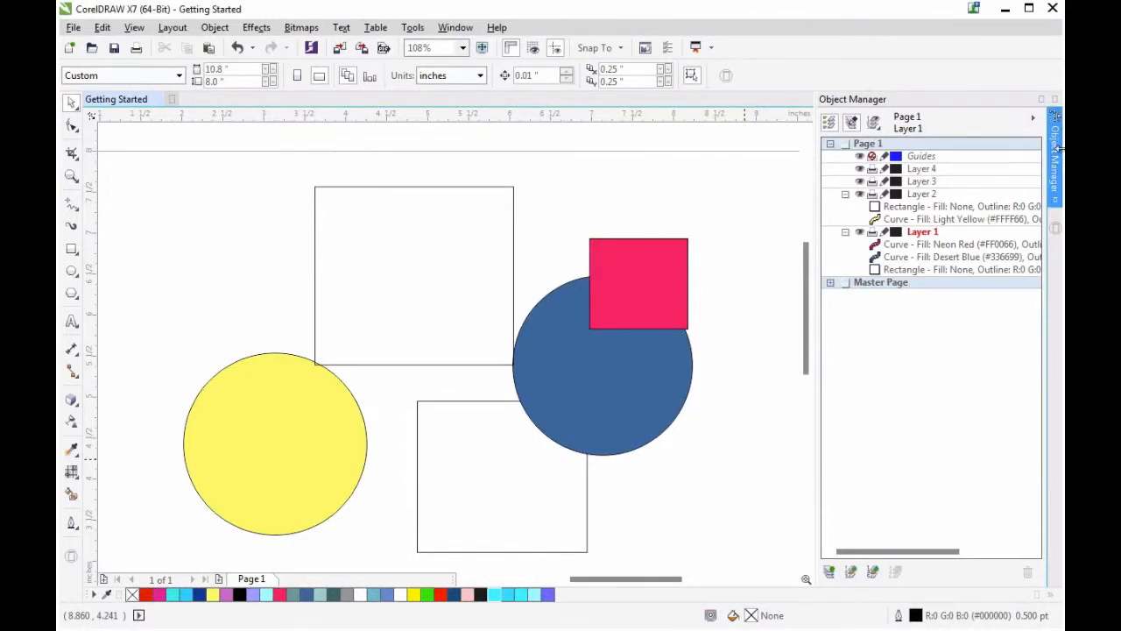
Open the Object Properties docker from the Window > Dockers menu
left_click(455, 27)
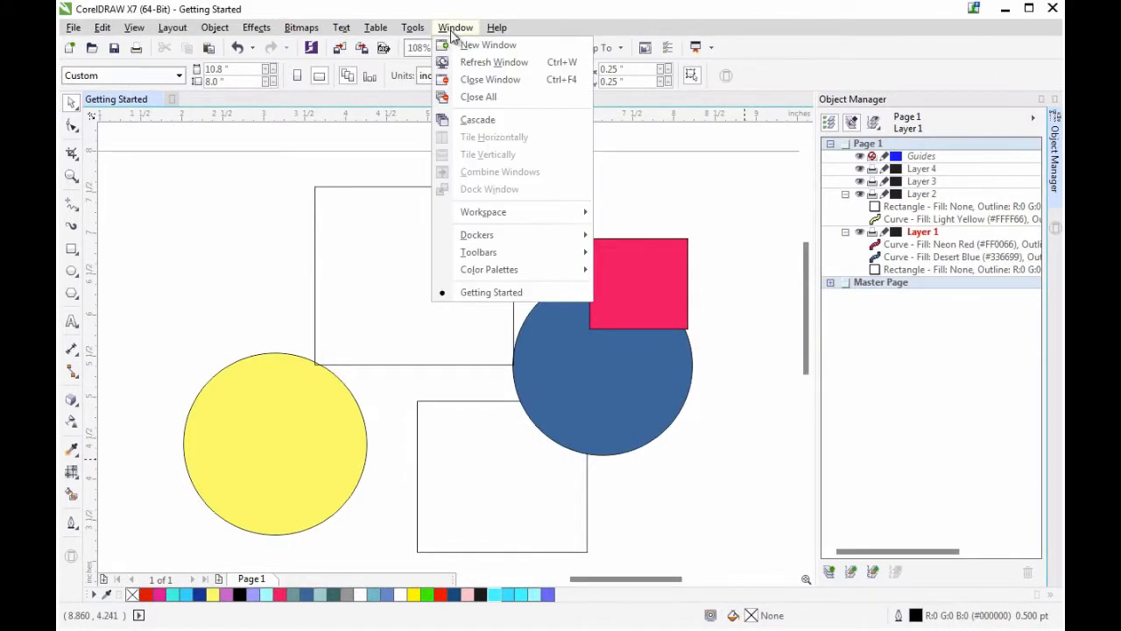
mouse_move(476, 234)
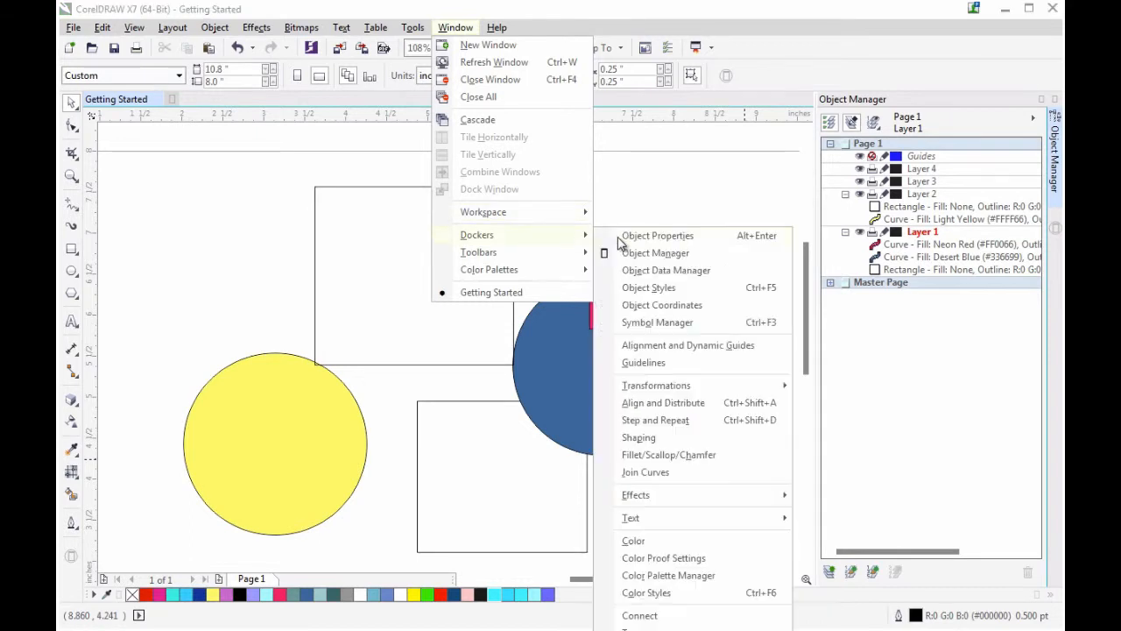
left_click(657, 235)
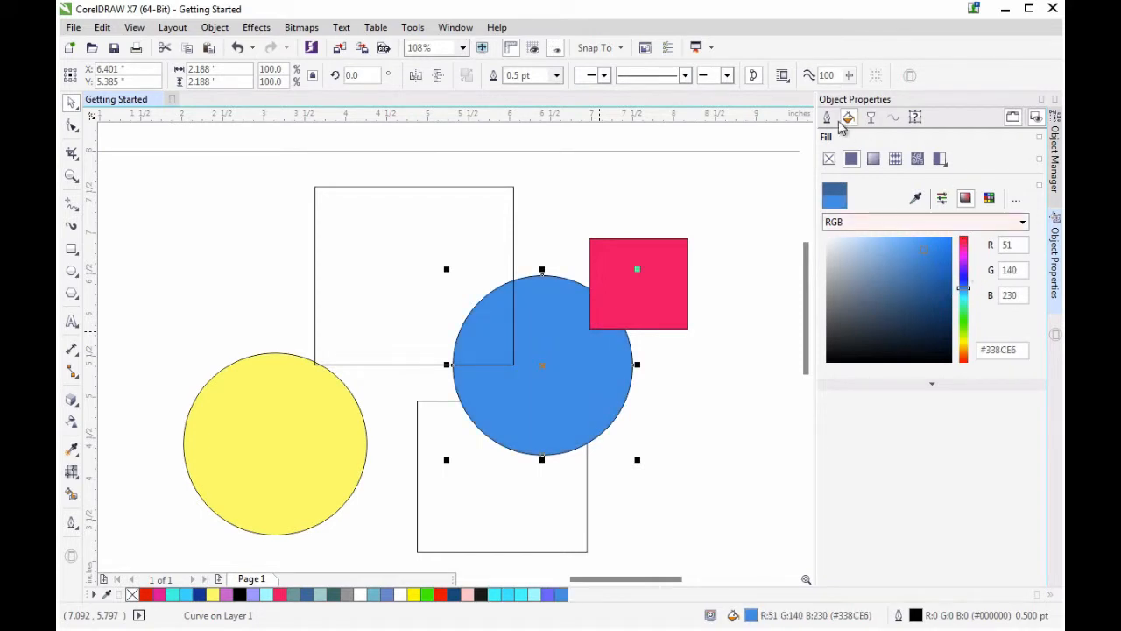
Set the blue circle's outline width to None, returning to the fill settings
left_click(847, 117)
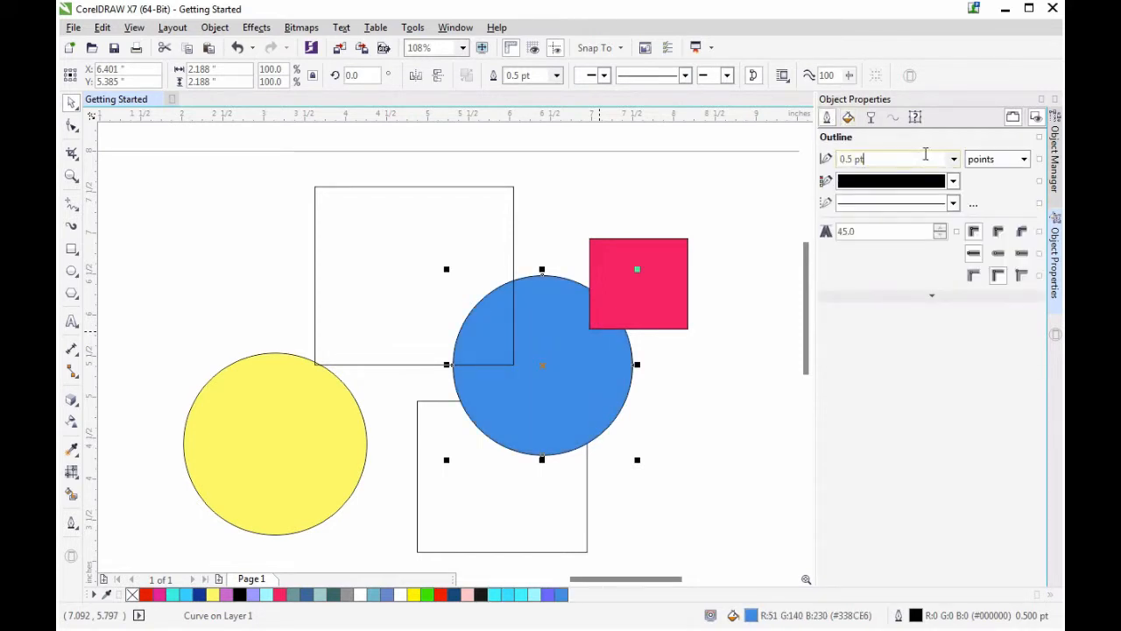
left_click(953, 159)
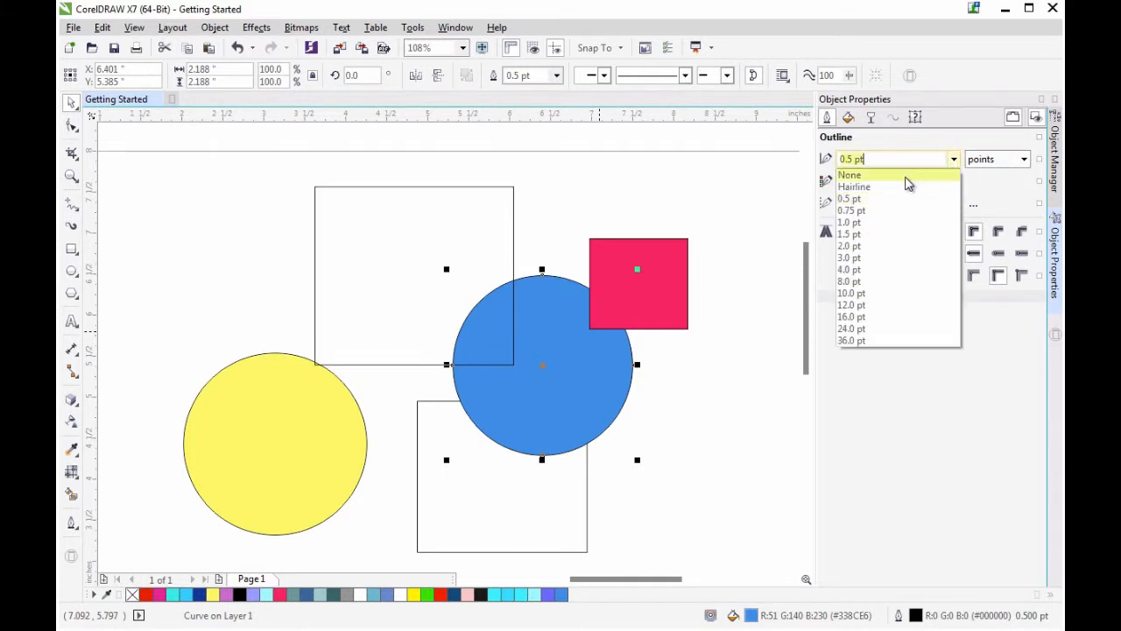
left_click(849, 174)
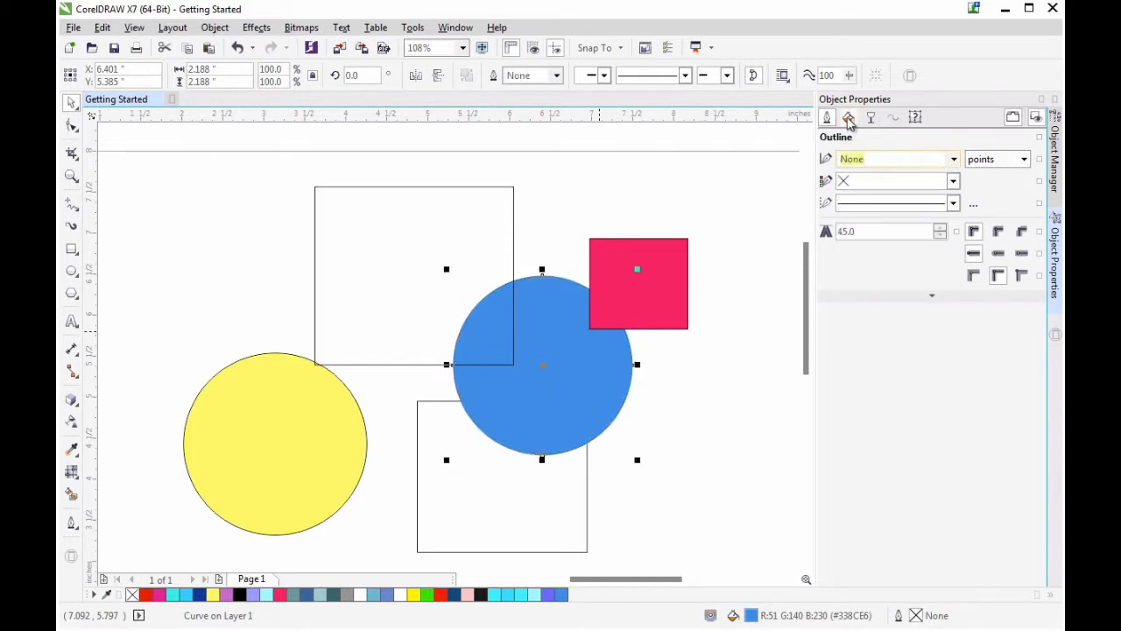
left_click(848, 117)
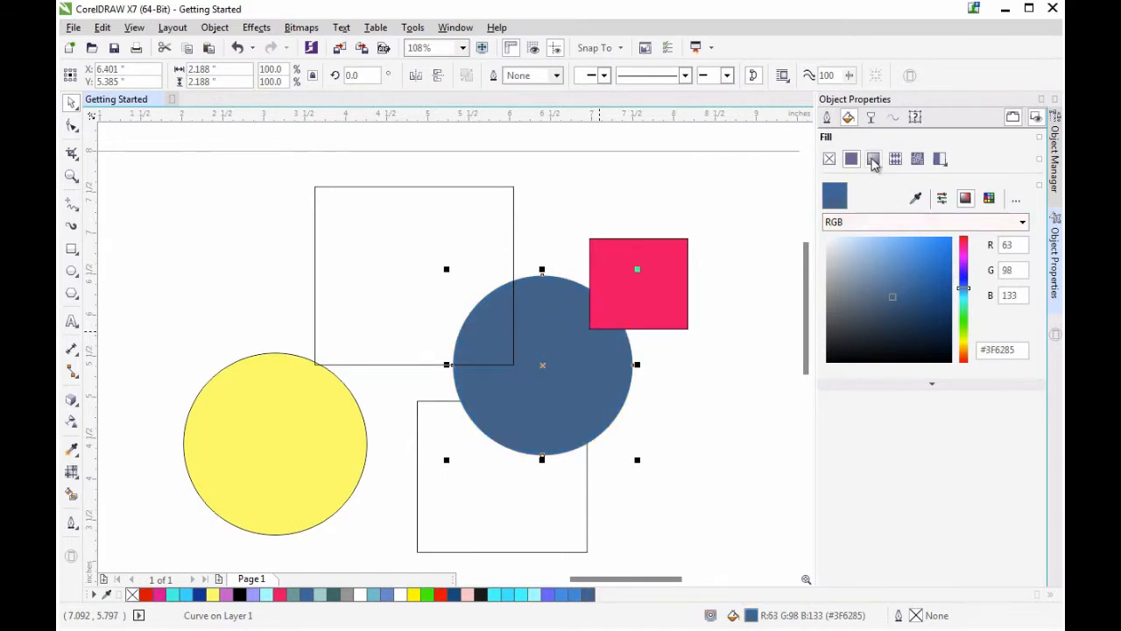
Apply a teal fountain fill with square type, then switch to vector pattern fill
left_click(873, 159)
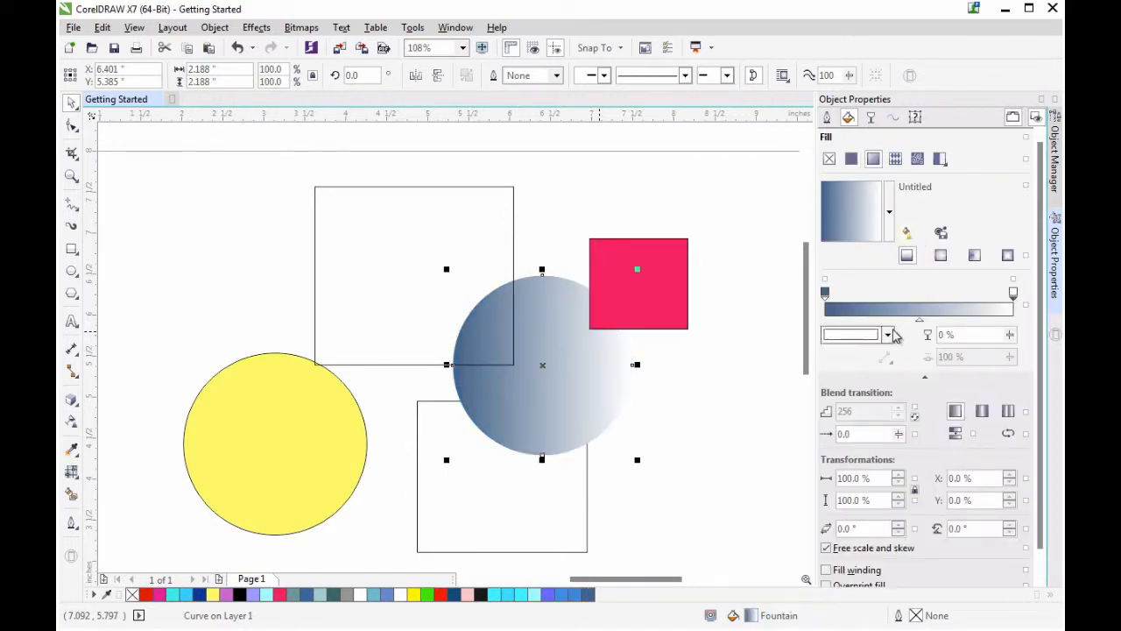
left_click(887, 334)
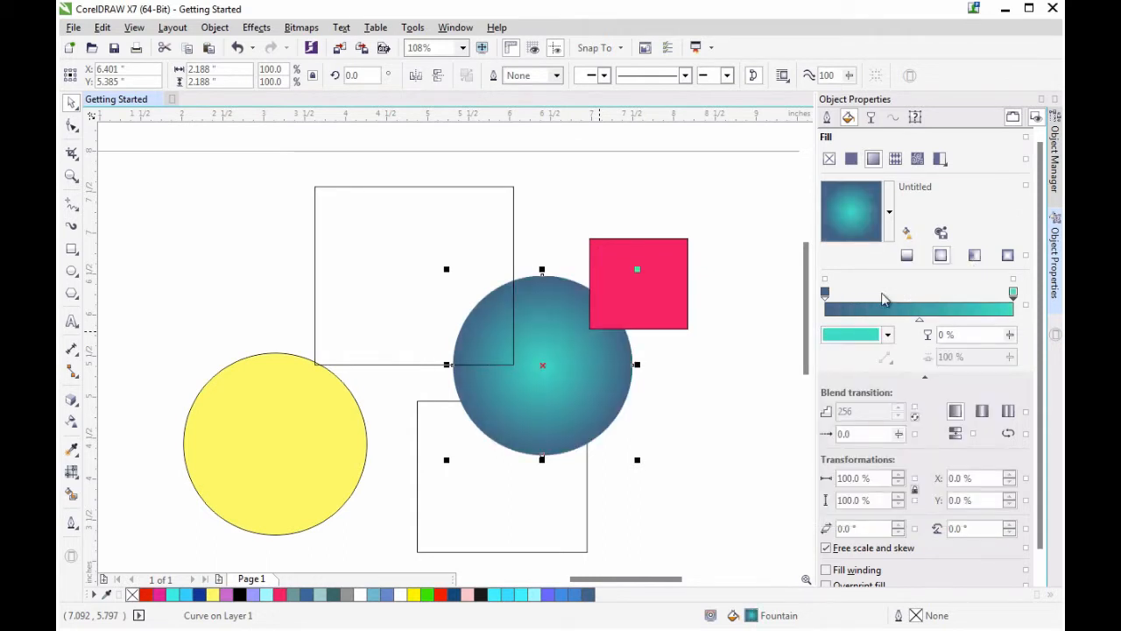
left_click(974, 255)
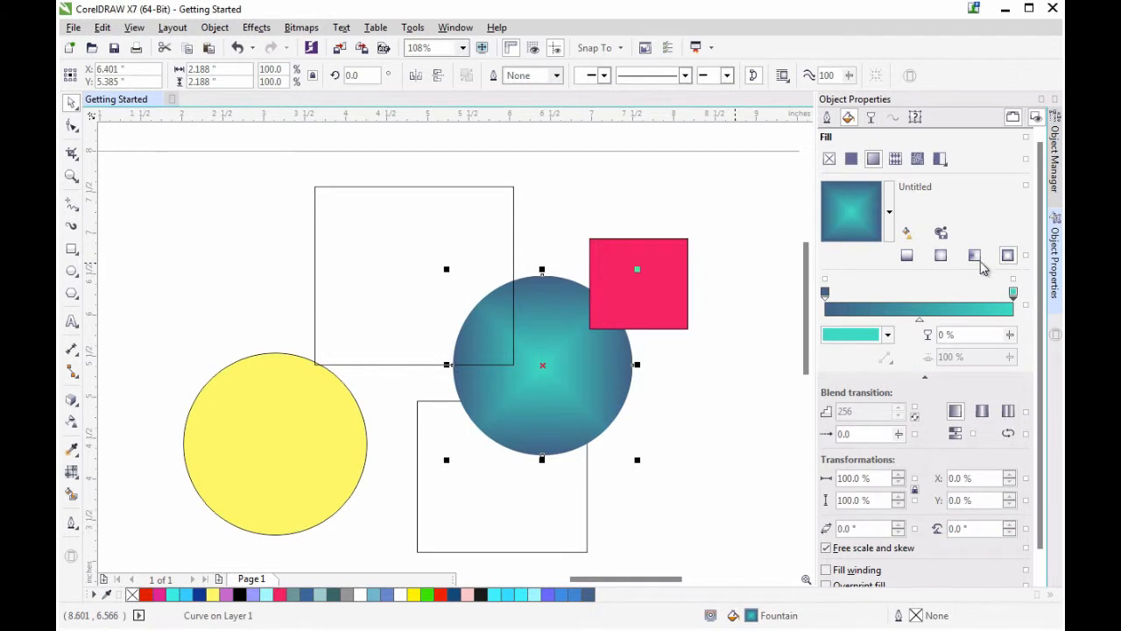
left_click(940, 158)
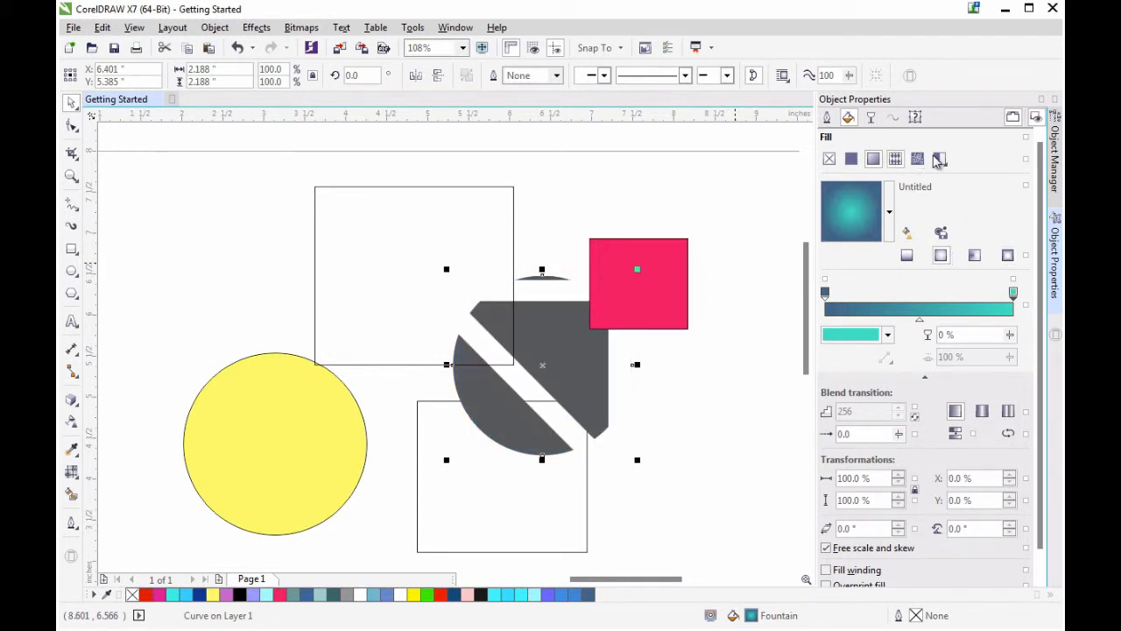
Browse vector and bitmap pattern fills and the Content Exchange pattern library
left_click(917, 159)
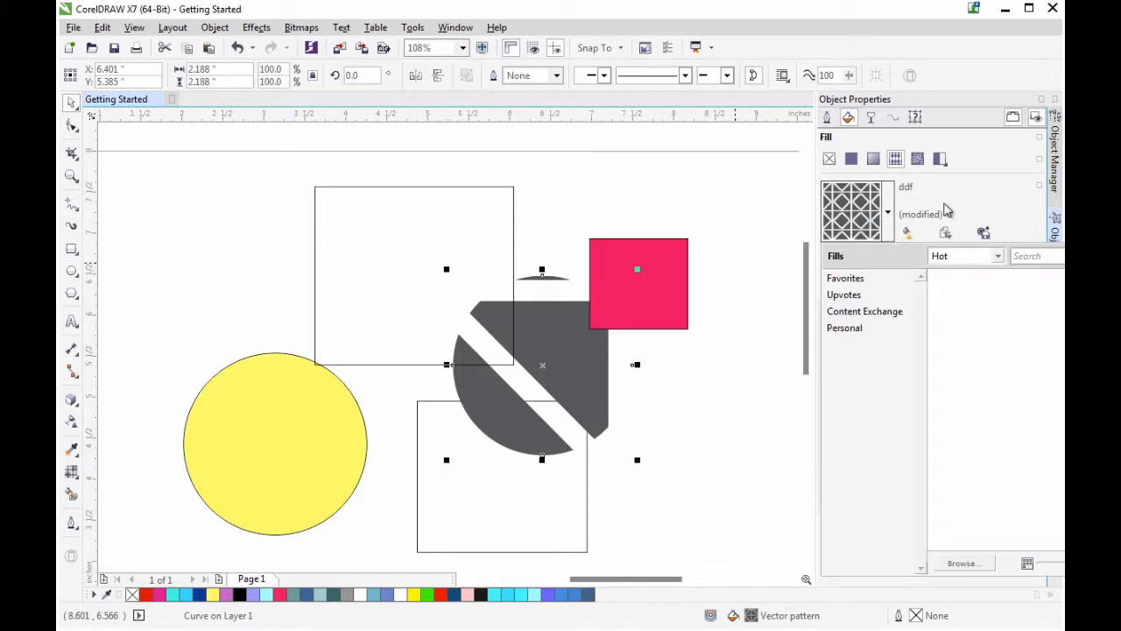
mouse_move(1045, 174)
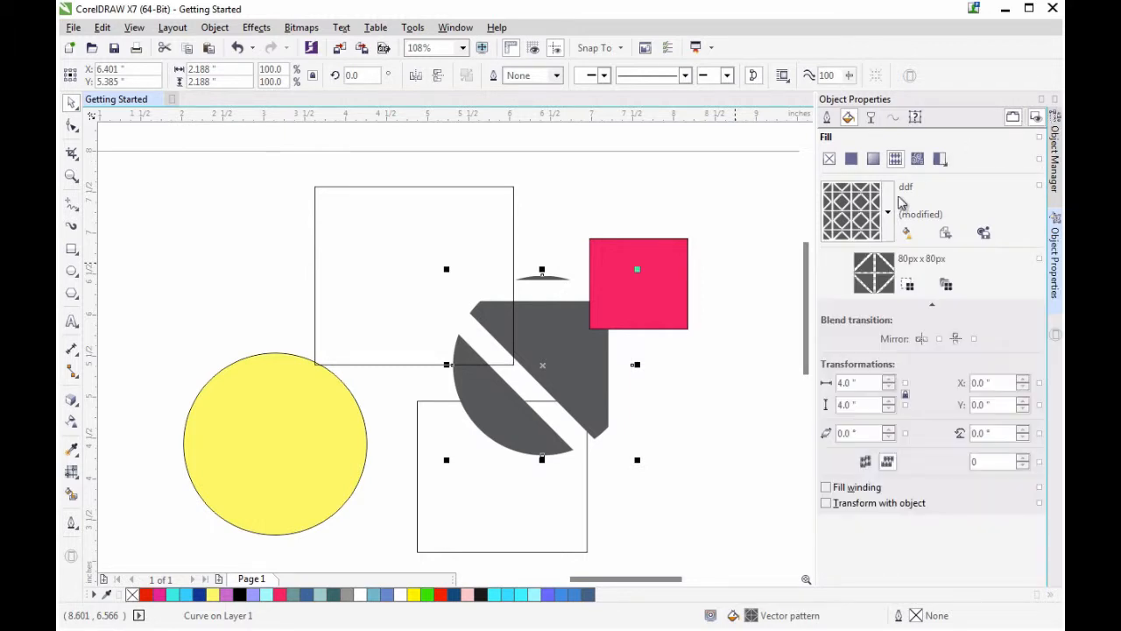
left_click(917, 159)
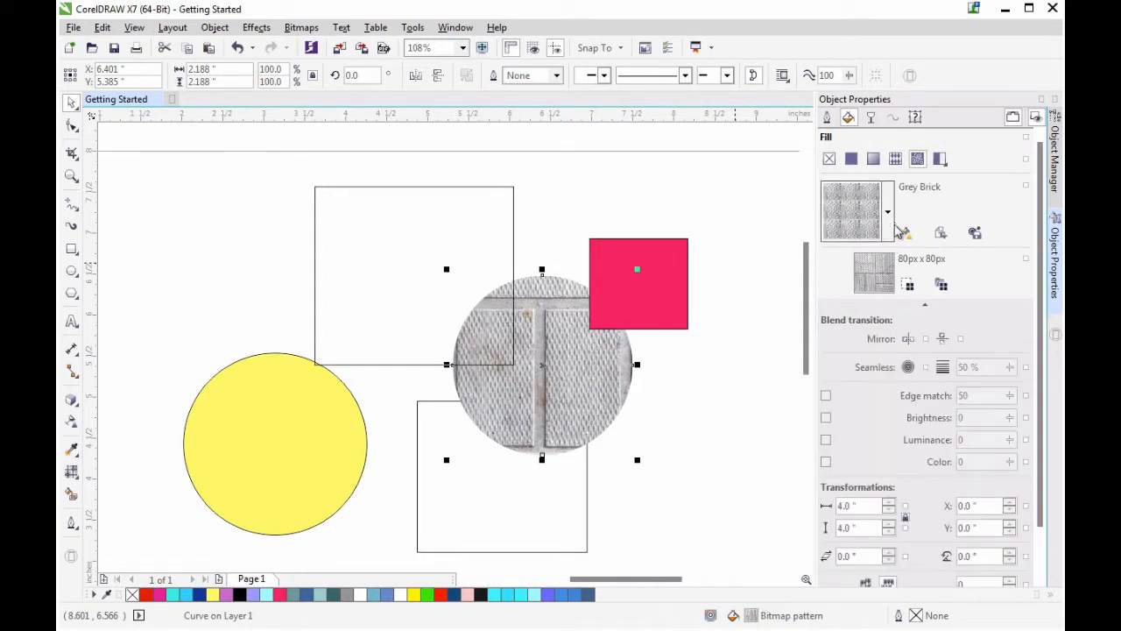
left_click(886, 212)
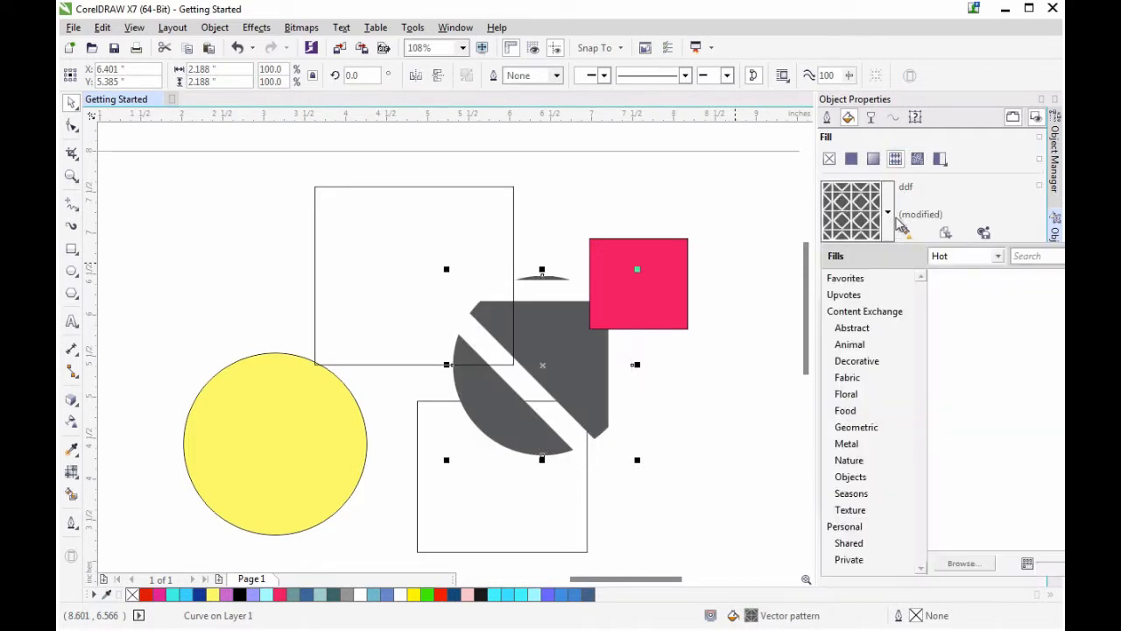
left_click(864, 310)
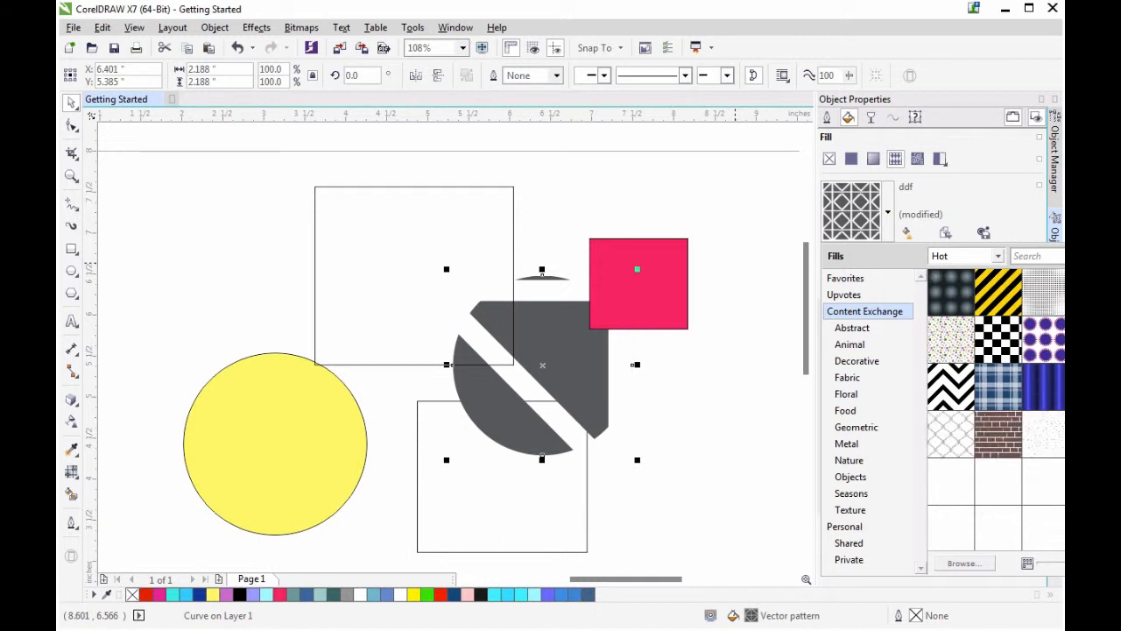
scroll("down", 3)
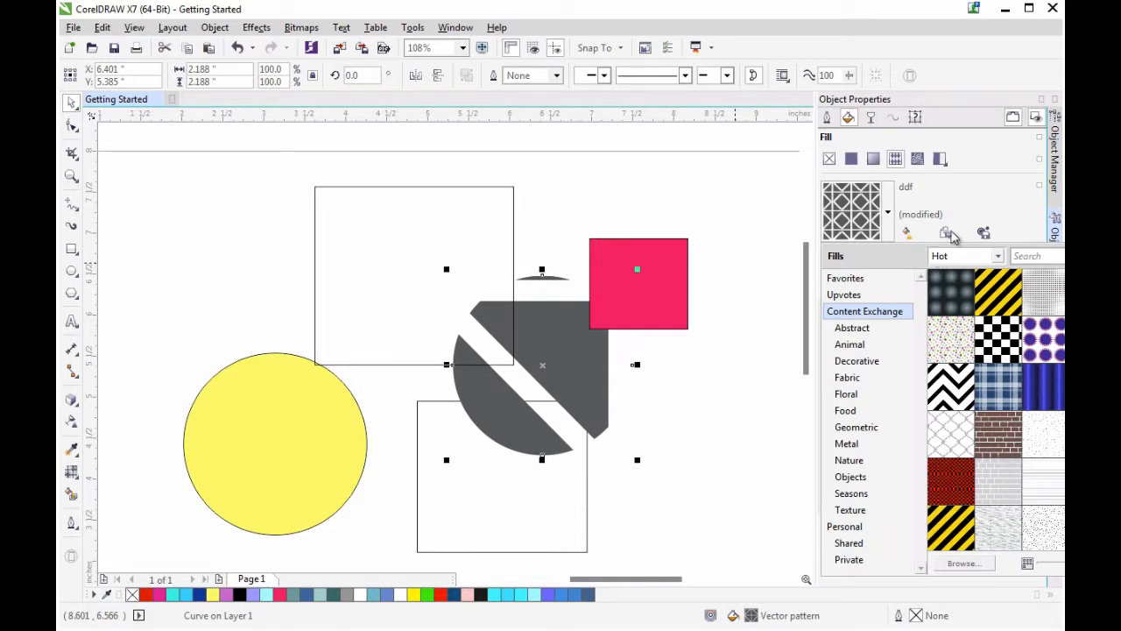
mouse_move(1031, 191)
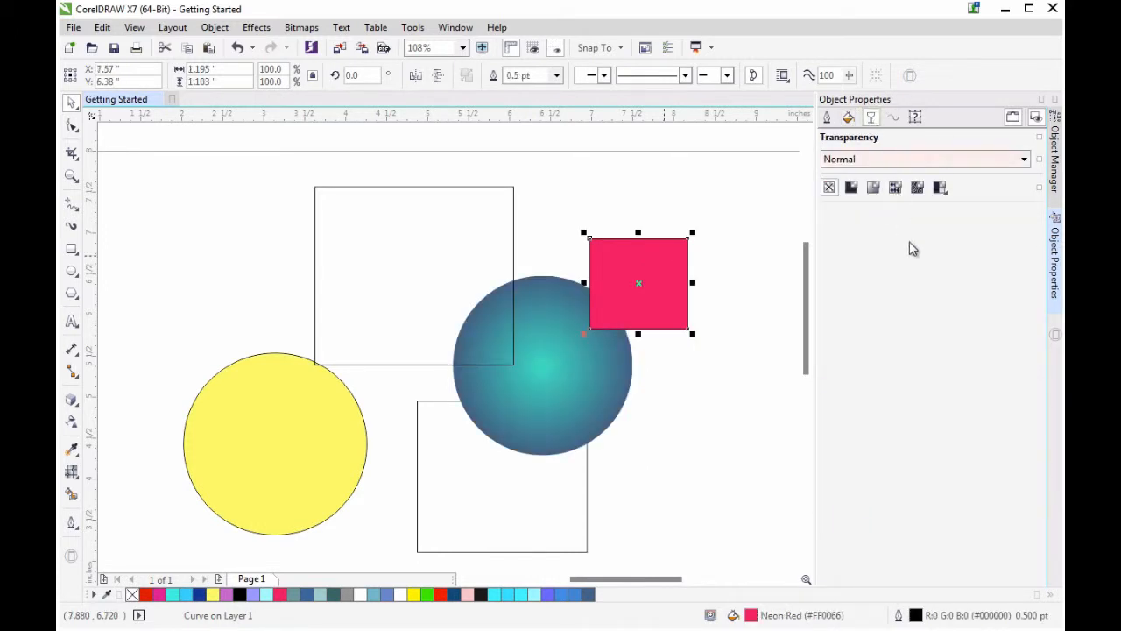
Give the pink square a fountain transparency with Multiply merge mode
left_click(850, 187)
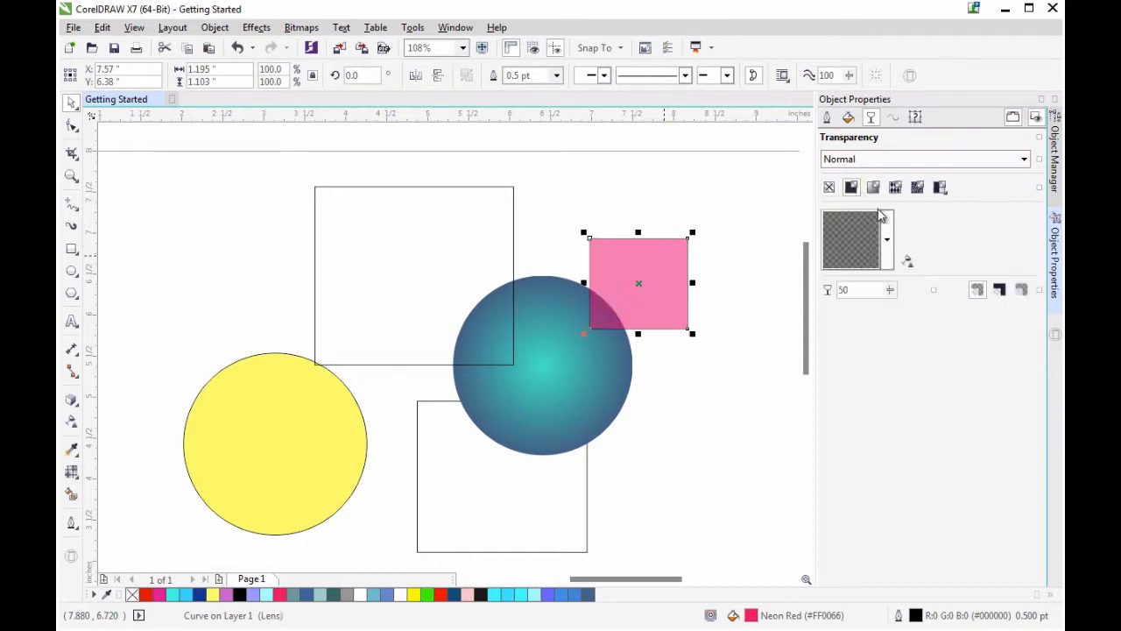
left_click(873, 188)
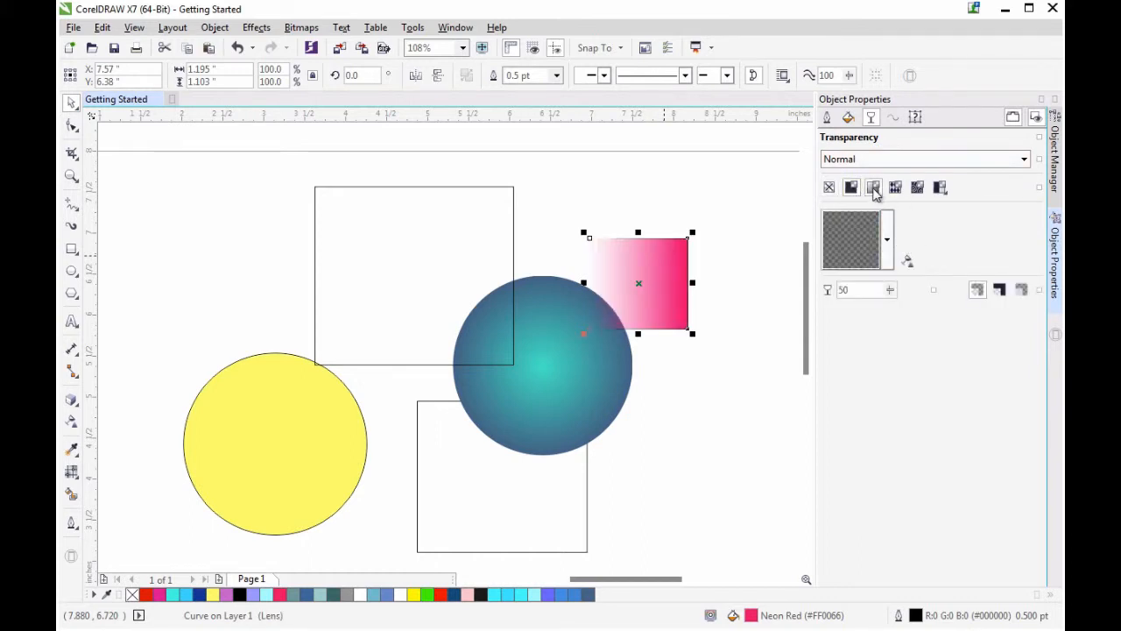
left_click(872, 187)
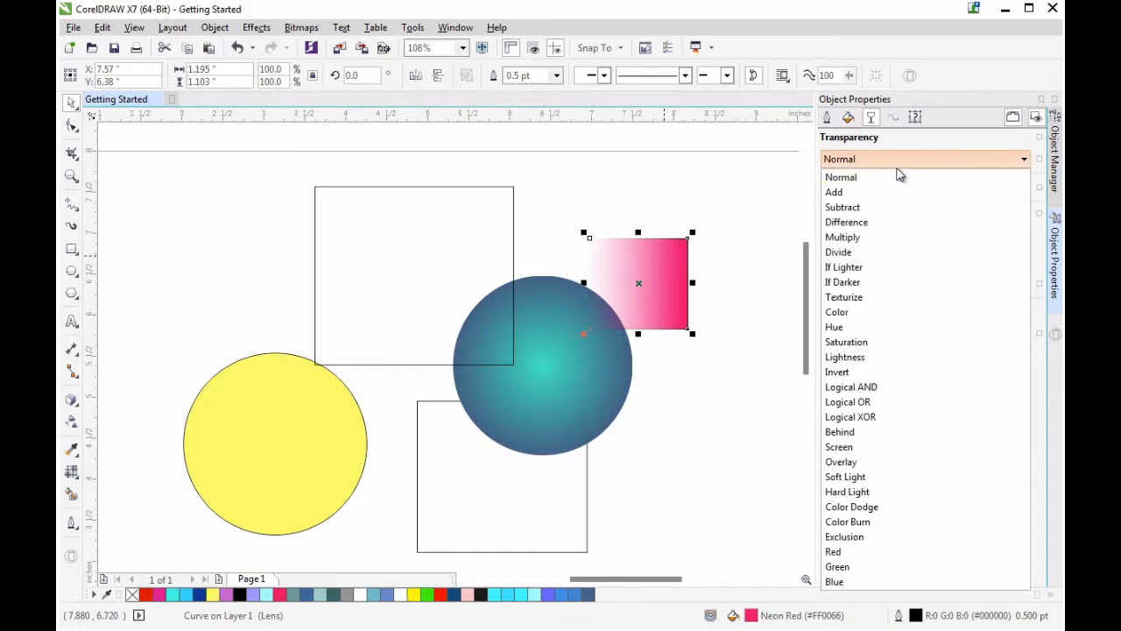
left_click(843, 236)
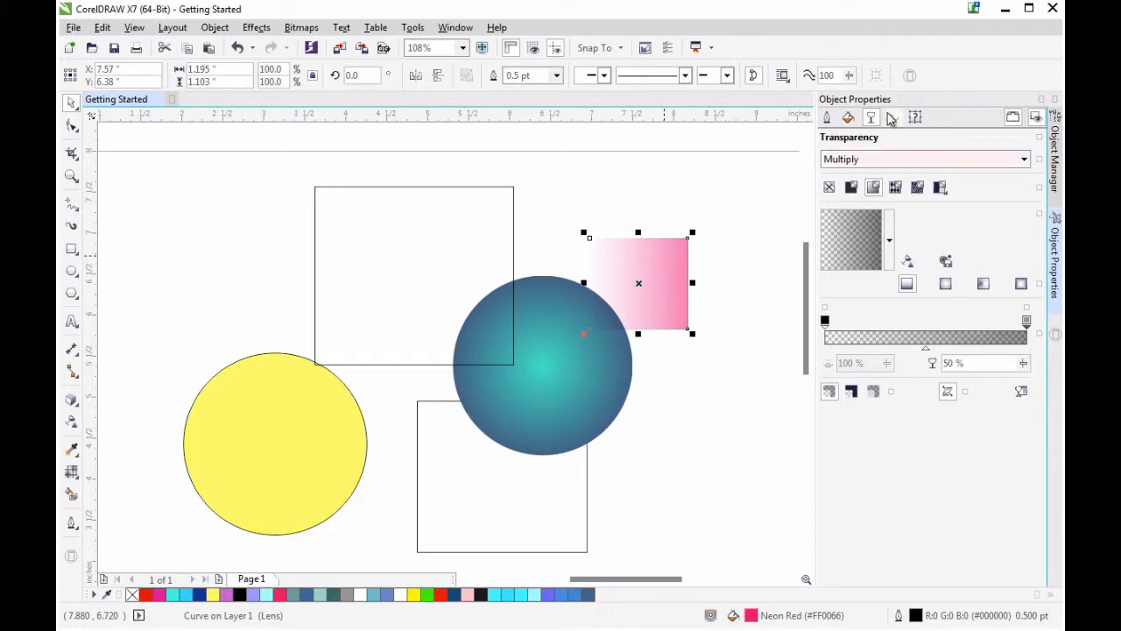
mouse_move(289, 444)
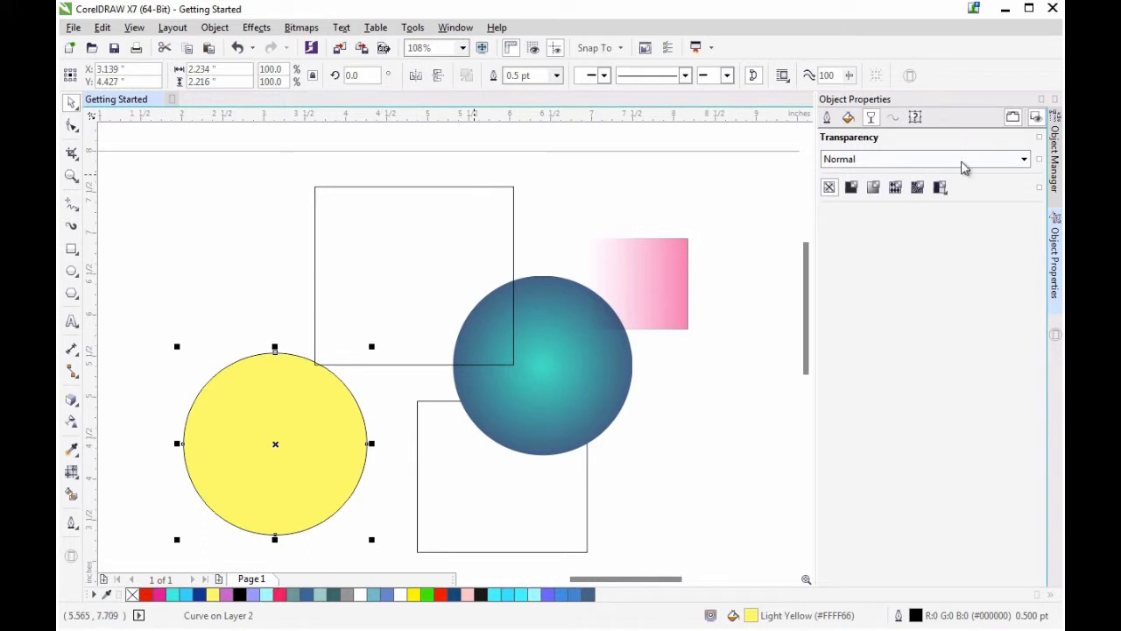
Apply vector pattern transparency to the yellow circle and show outline properties
left_click(896, 187)
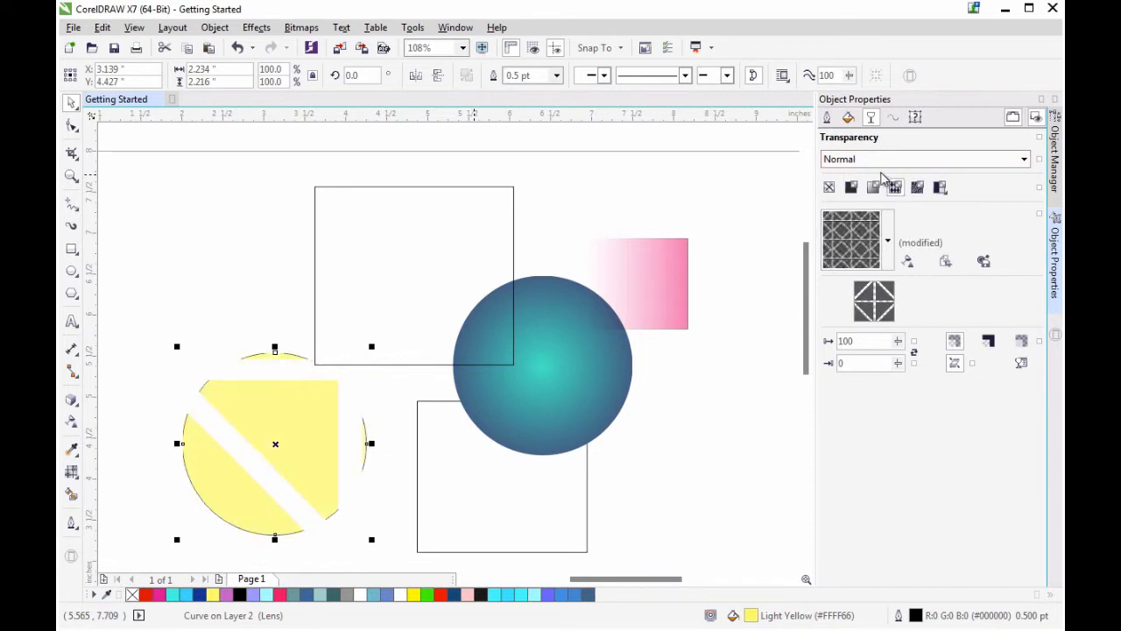
left_click(826, 117)
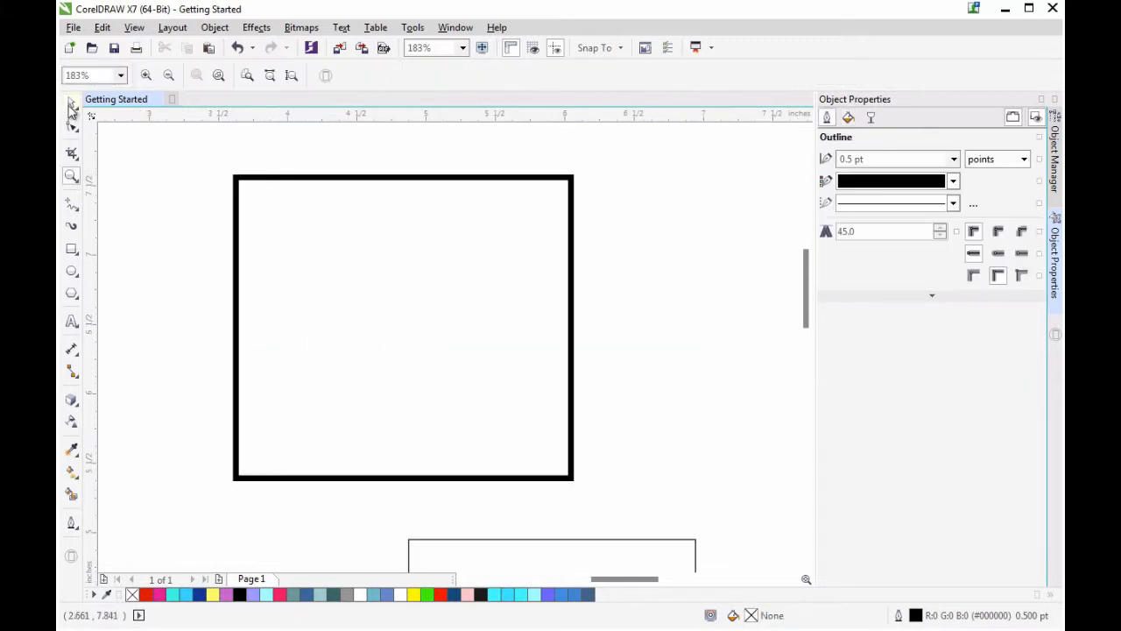
Try a dotted outline on the upper square, then open the line style list
left_click(953, 182)
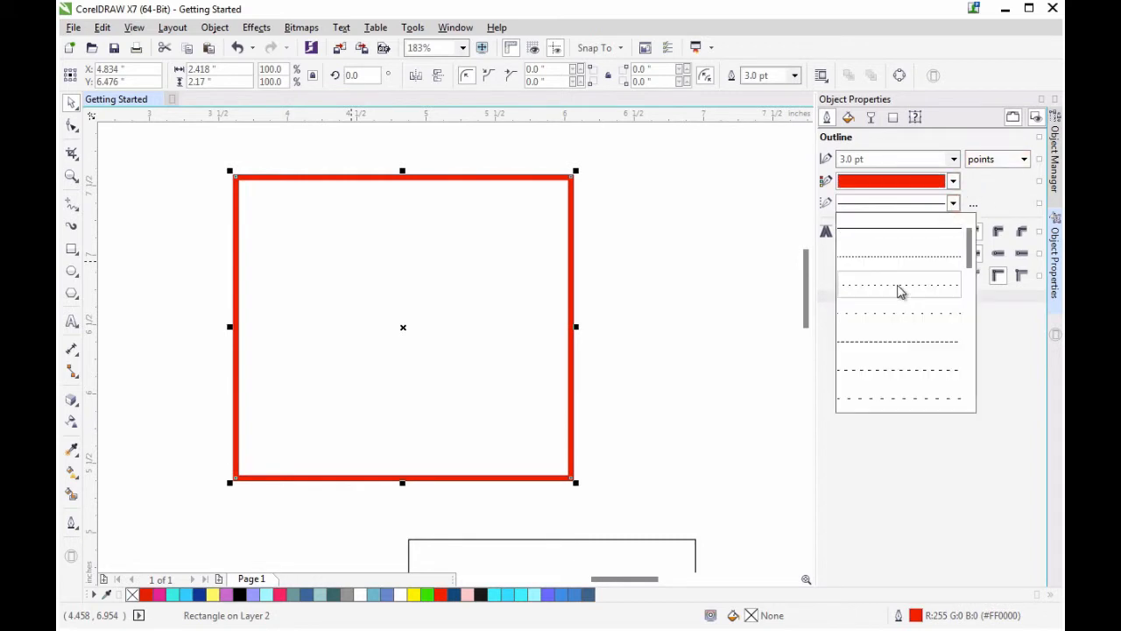
left_click(898, 284)
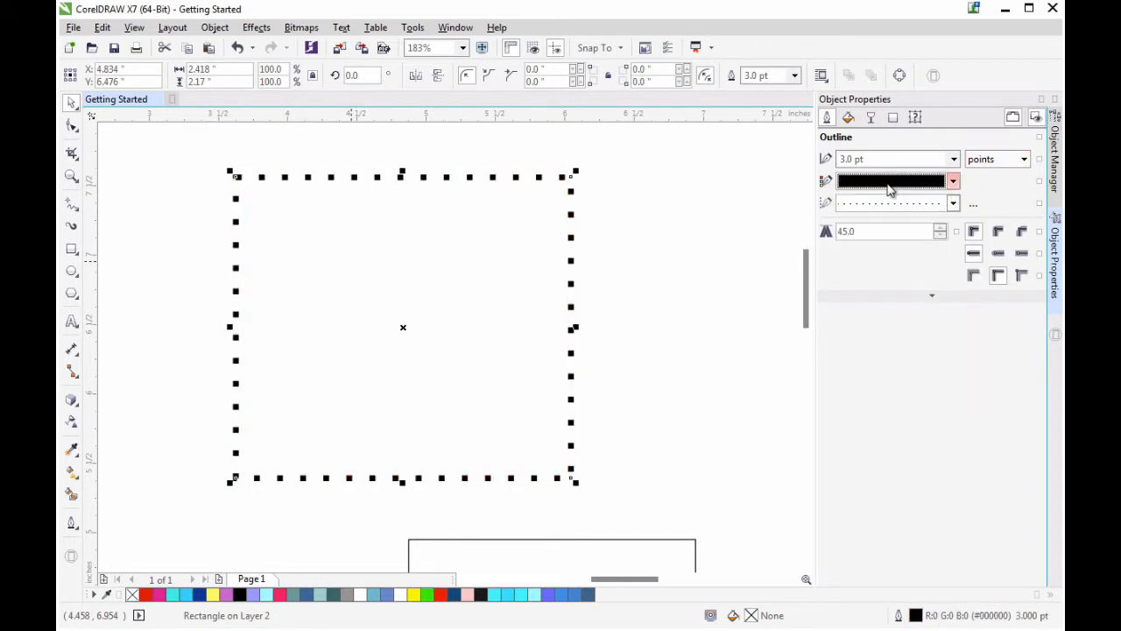
left_click(953, 203)
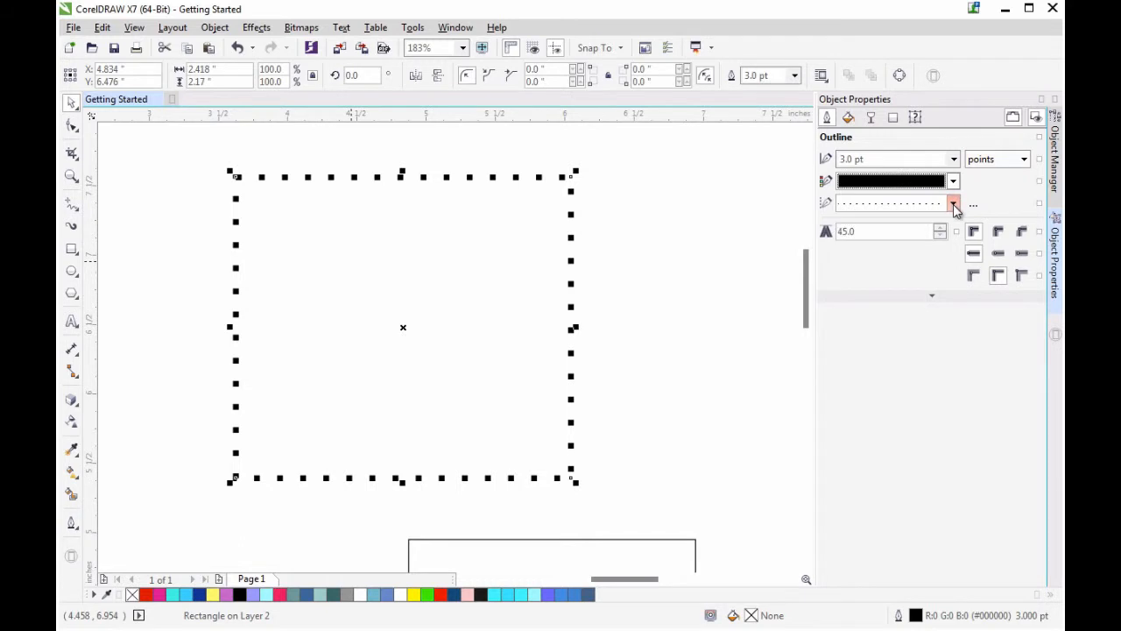
left_click(953, 203)
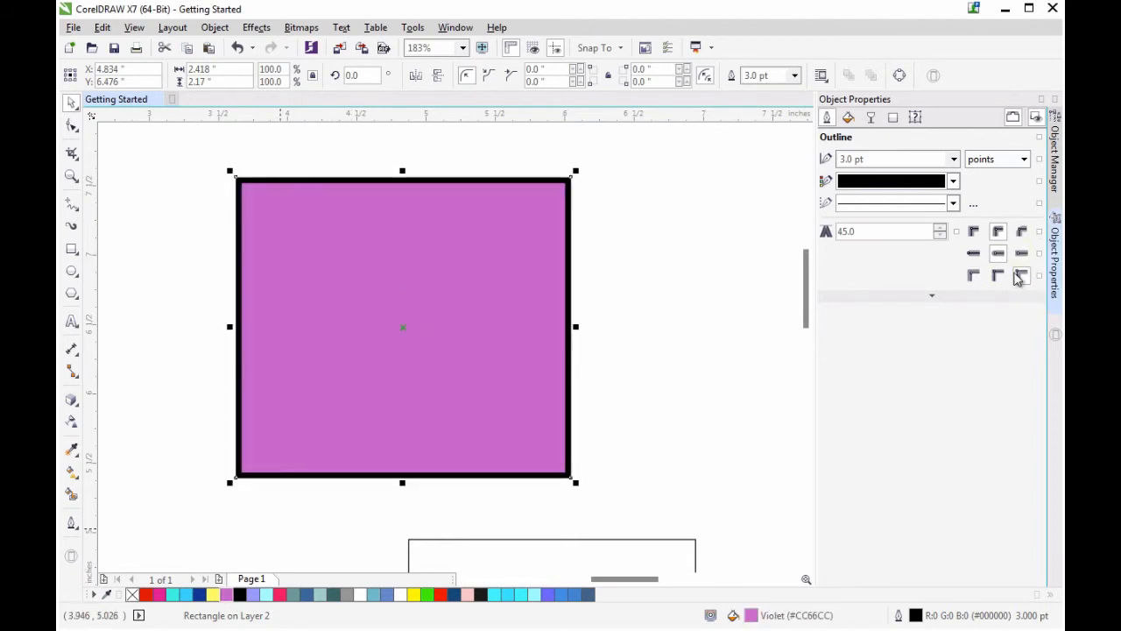
Position the violet square's thick outline outside its edge
left_click(998, 276)
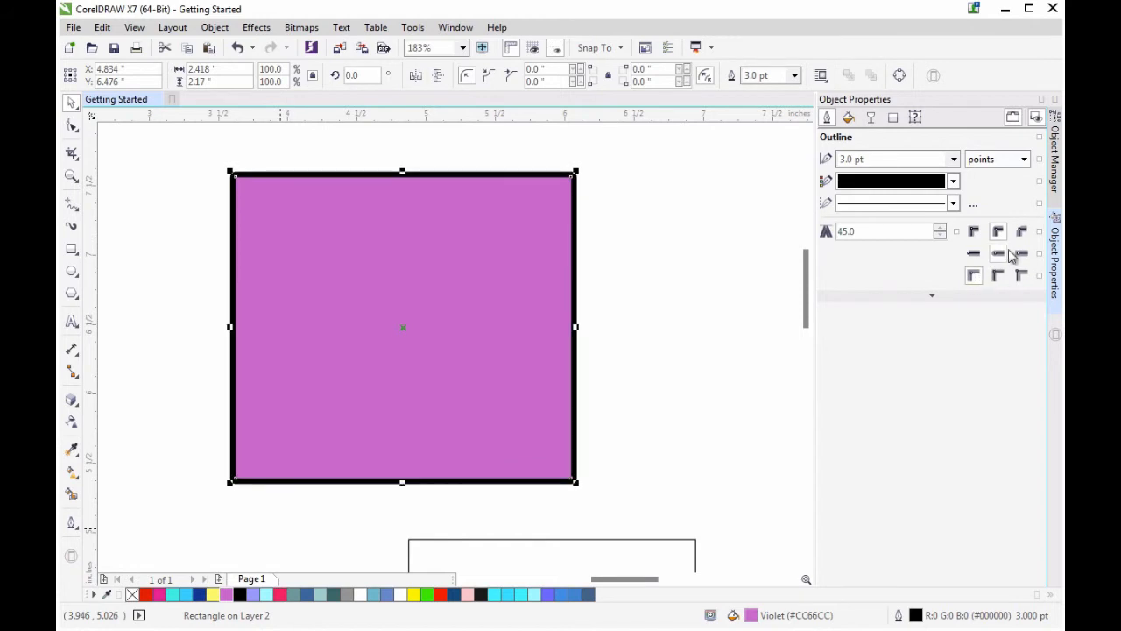
mouse_move(1022, 236)
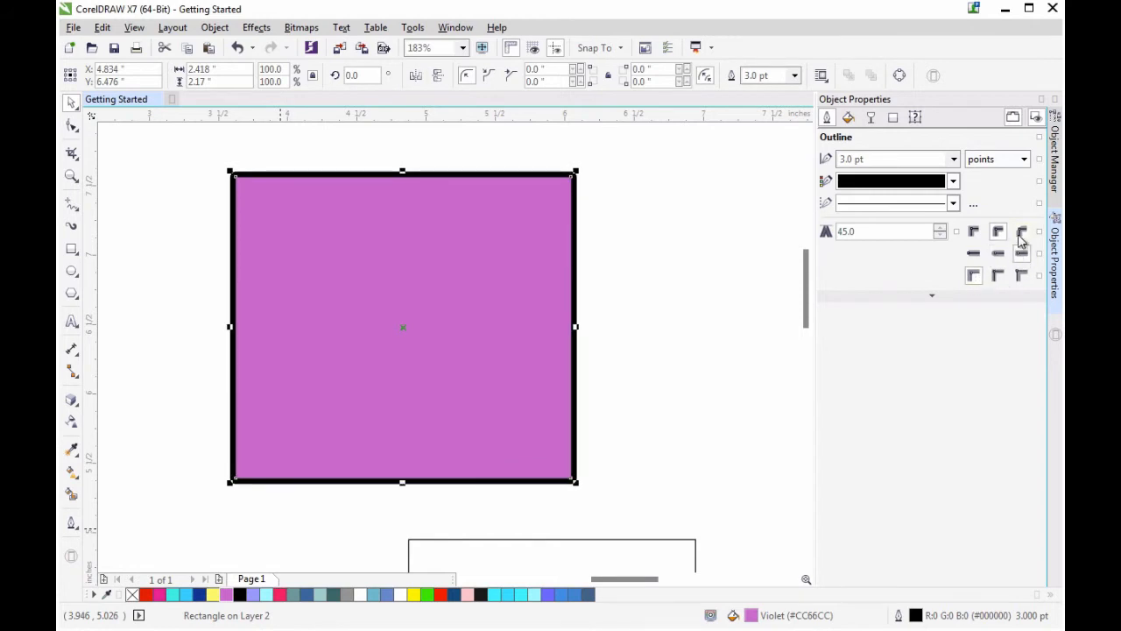
mouse_move(686, 356)
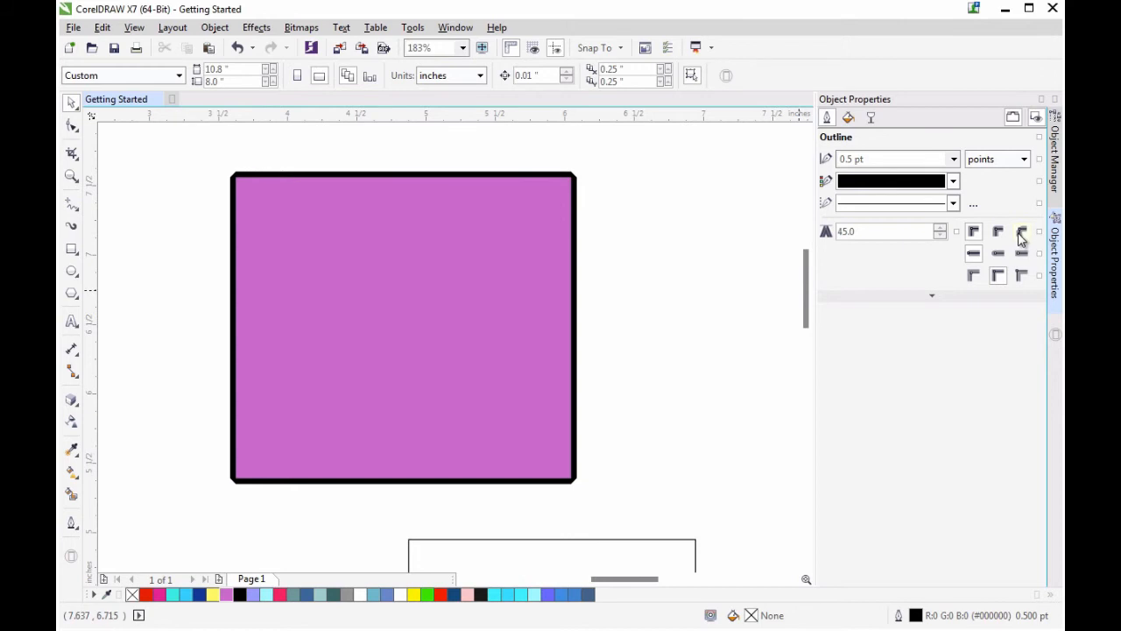
mouse_move(1021, 231)
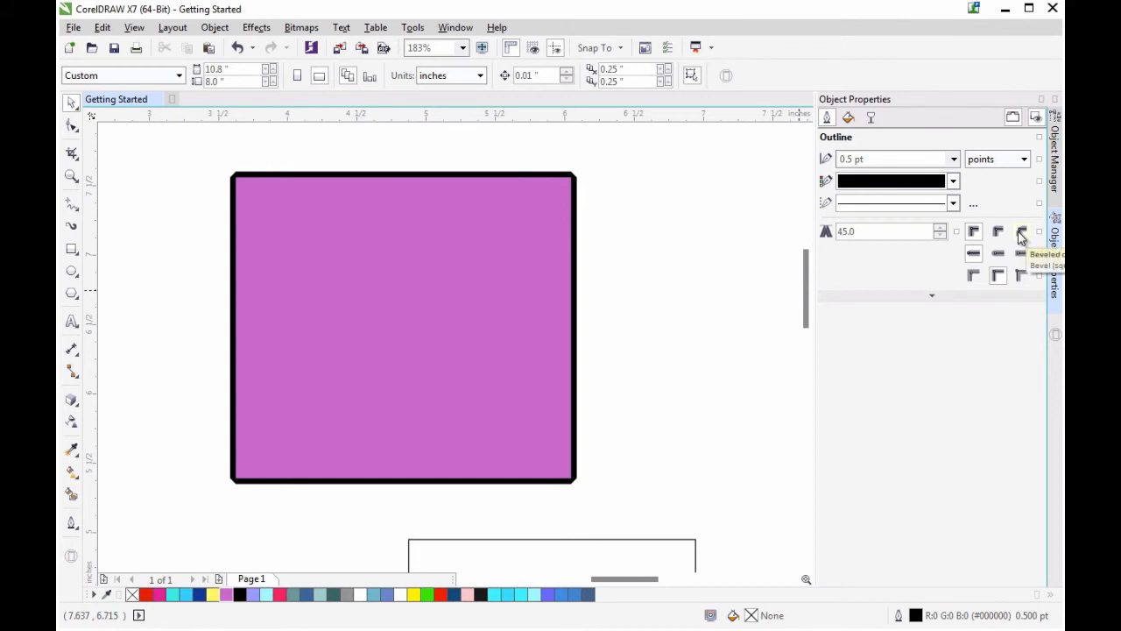